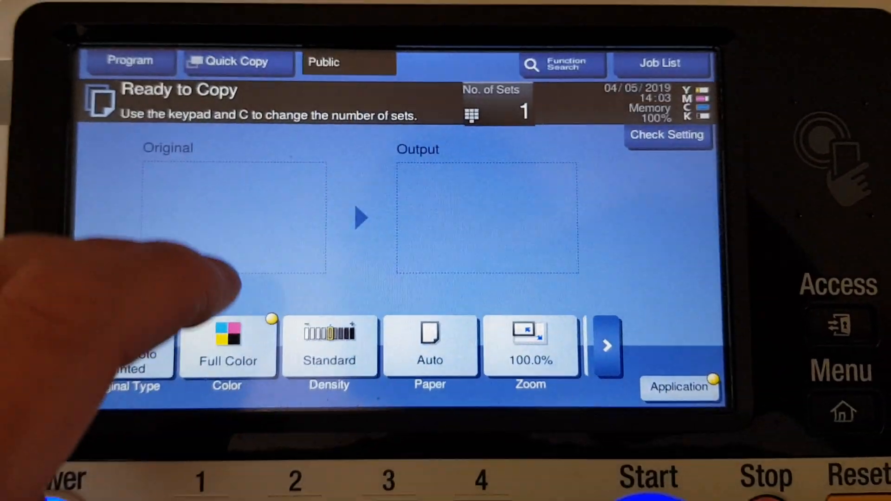
Step: Select tray 1 A4 paper and the 141.4% (A4▶A3) zoom ratio
{"action": "left_click", "coordinate": [430, 346]}
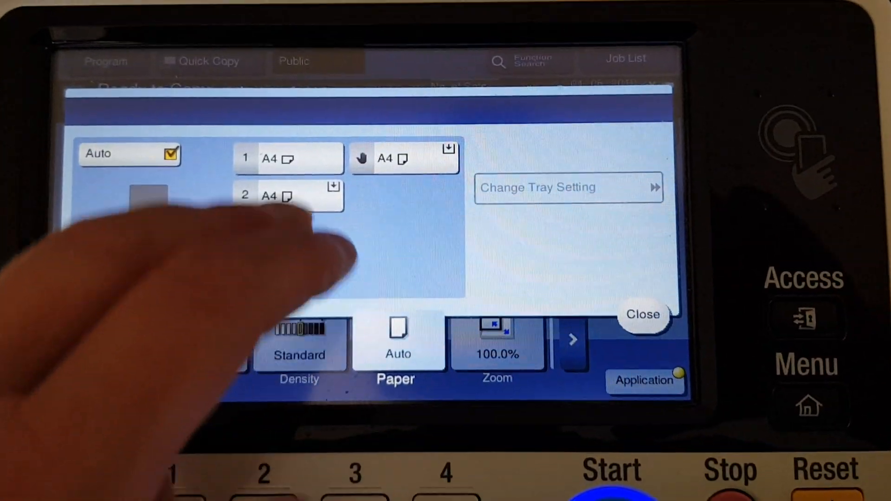
{"action": "left_click", "coordinate": [642, 314]}
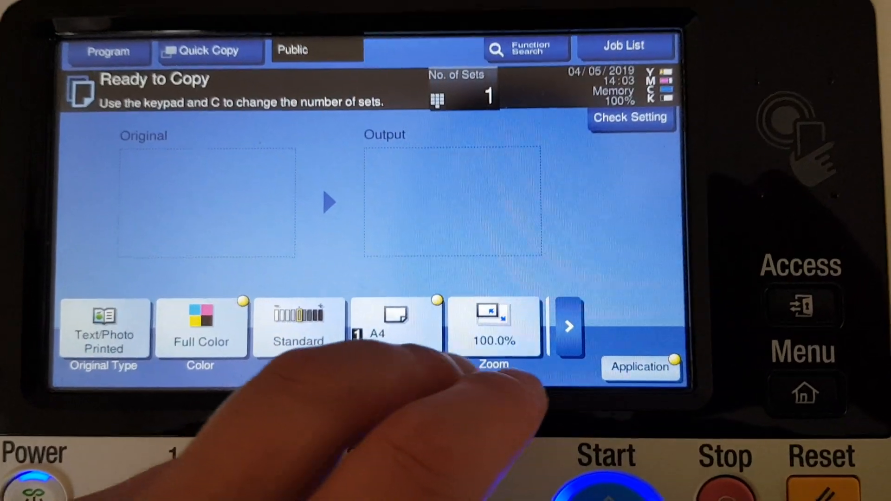
{"action": "left_click", "coordinate": [493, 326]}
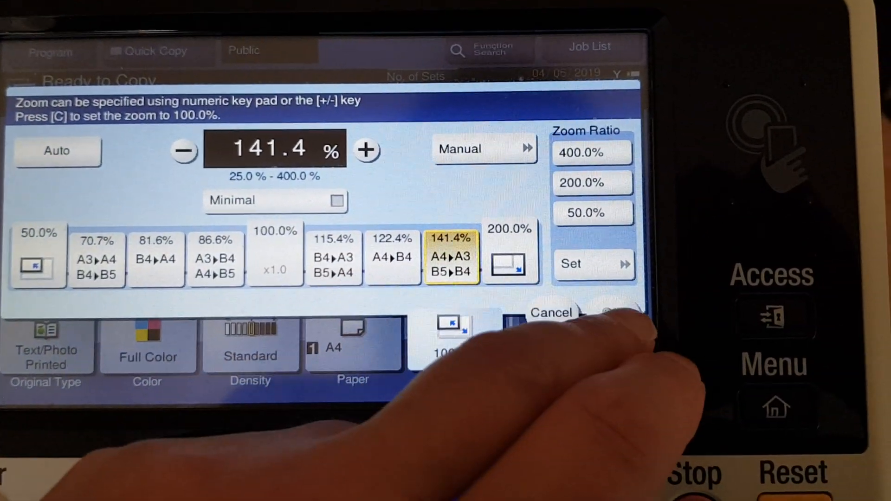
{"action": "left_click", "coordinate": [594, 263]}
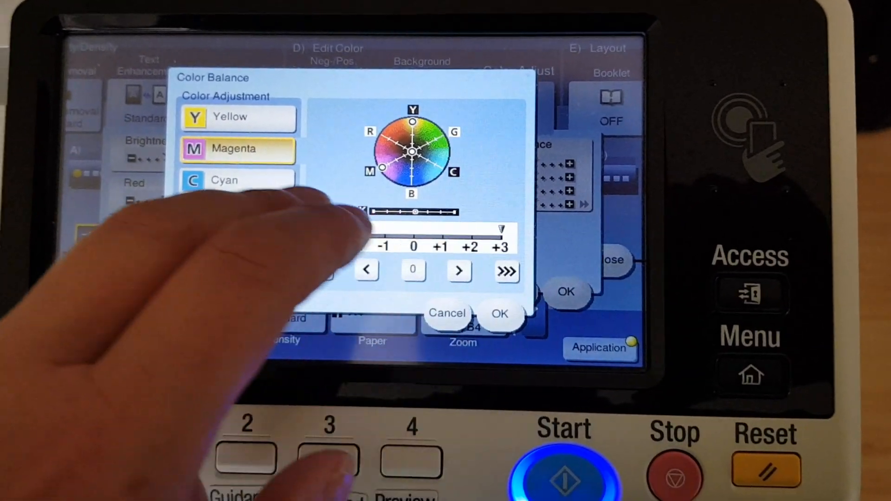
Step: Step through the Color Balance channels to Black, each left at 0
{"action": "left_click", "coordinate": [237, 180]}
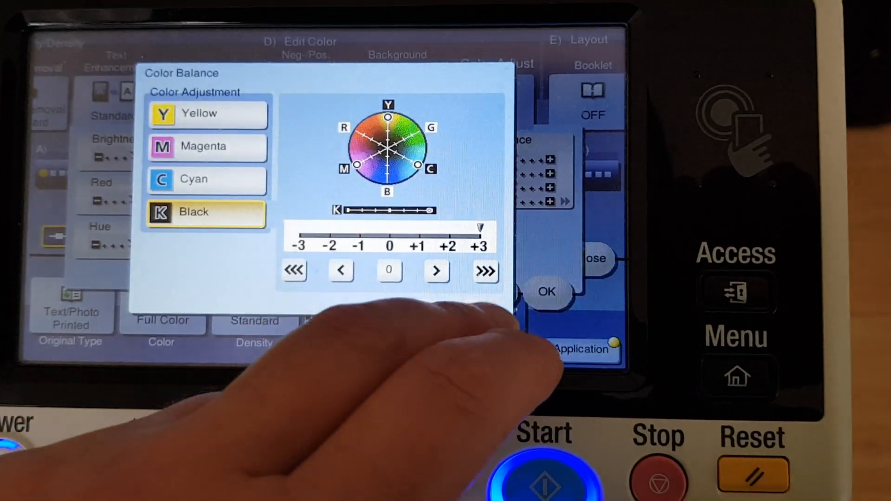
{"action": "left_click", "coordinate": [546, 291]}
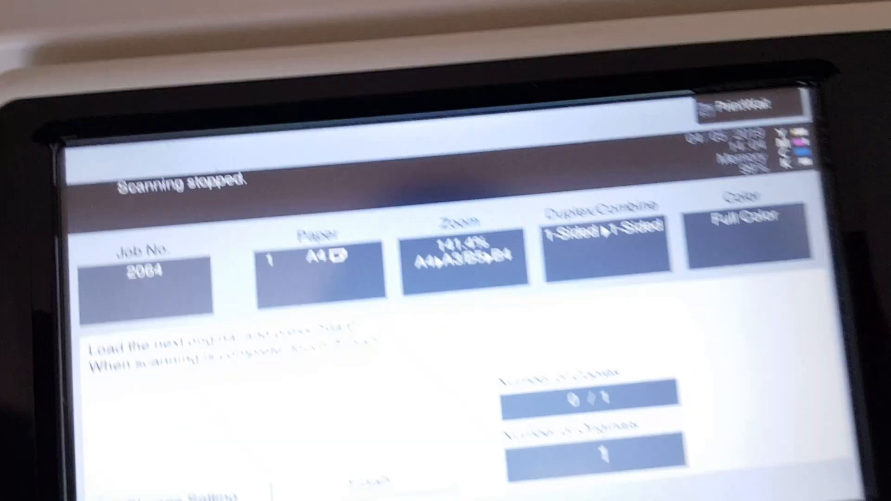
Step: Finish scanning so the full-color 141.4% copy job goes to print
{"action": "left_click", "coordinate": [267, 344]}
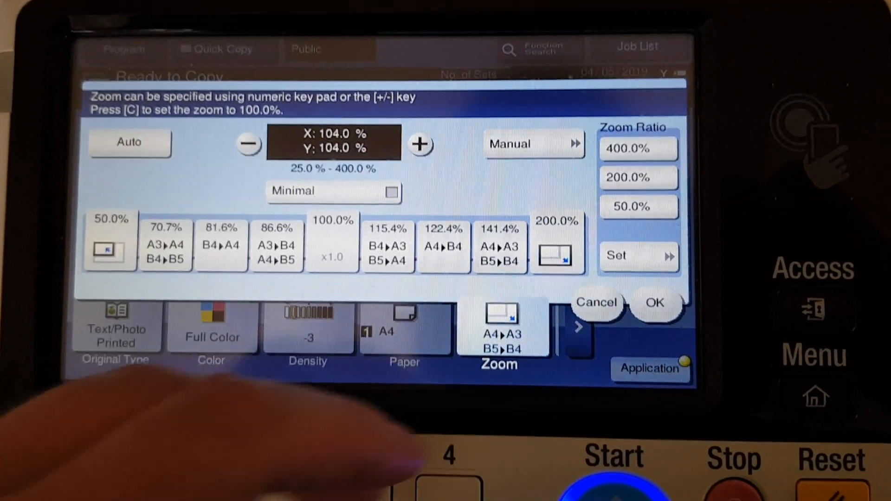
Step: Apply 104.0% zoom on both axes and set the original type to Copied Paper
{"action": "left_click", "coordinate": [655, 302]}
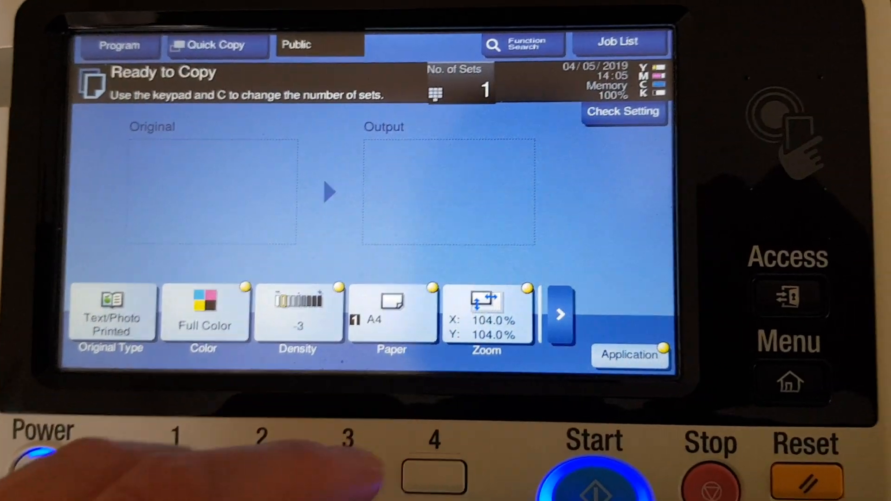
{"action": "left_click", "coordinate": [110, 312]}
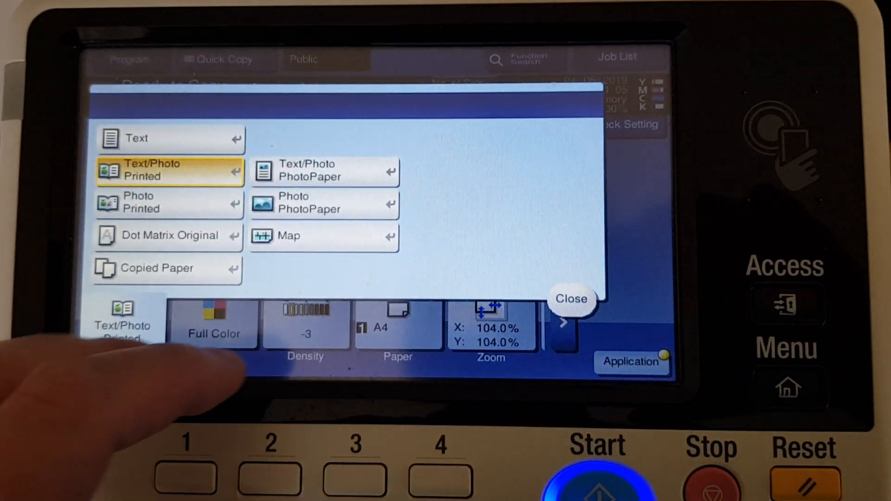
{"action": "left_click", "coordinate": [571, 299]}
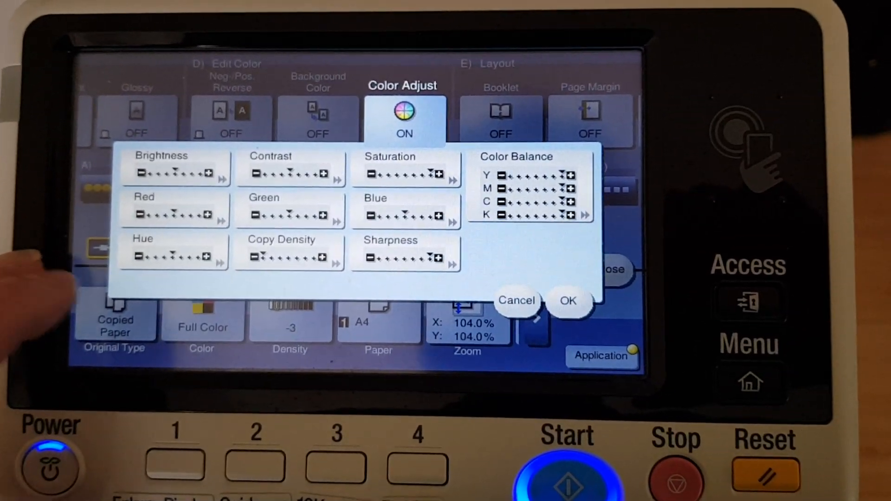
Step: Accept brightness at 0 to turn Color Adjust on, then close the application functions
{"action": "left_click", "coordinate": [174, 167]}
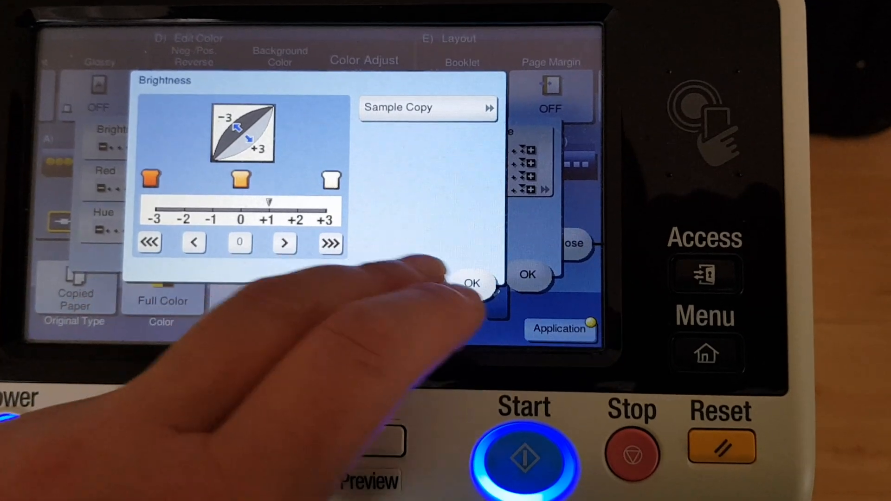
{"action": "left_click", "coordinate": [473, 283]}
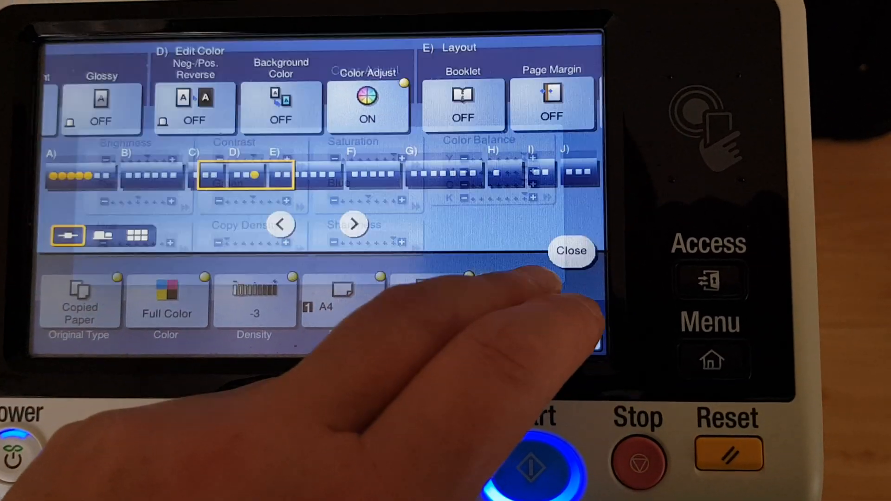
{"action": "left_click", "coordinate": [572, 251]}
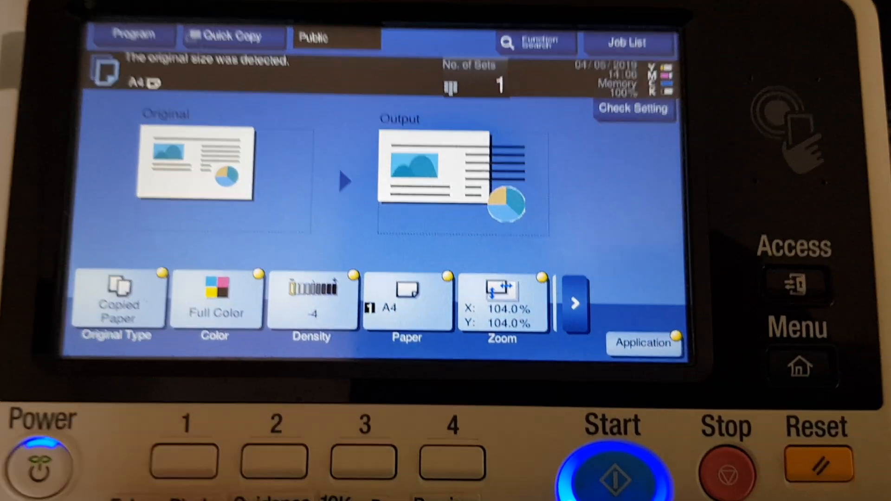
Step: Copy the A4 original in full color at density -4 and 104% zoom
{"action": "left_click", "coordinate": [612, 471]}
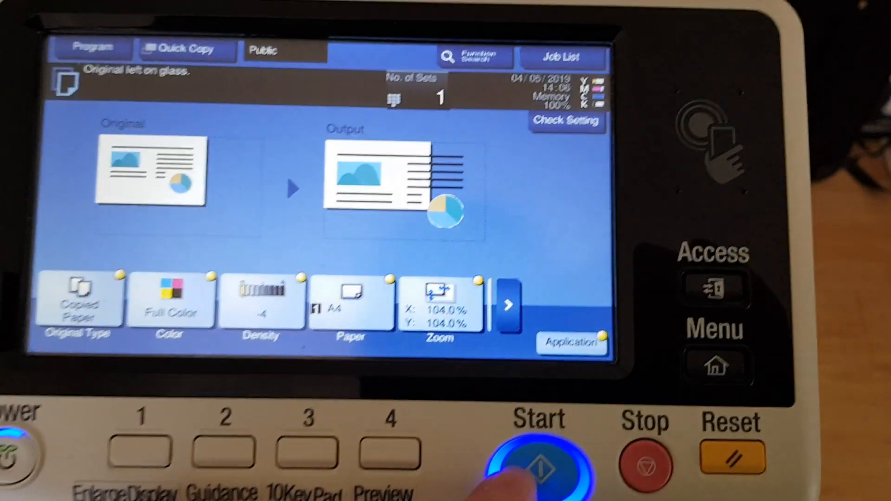
{"action": "left_click", "coordinate": [537, 449]}
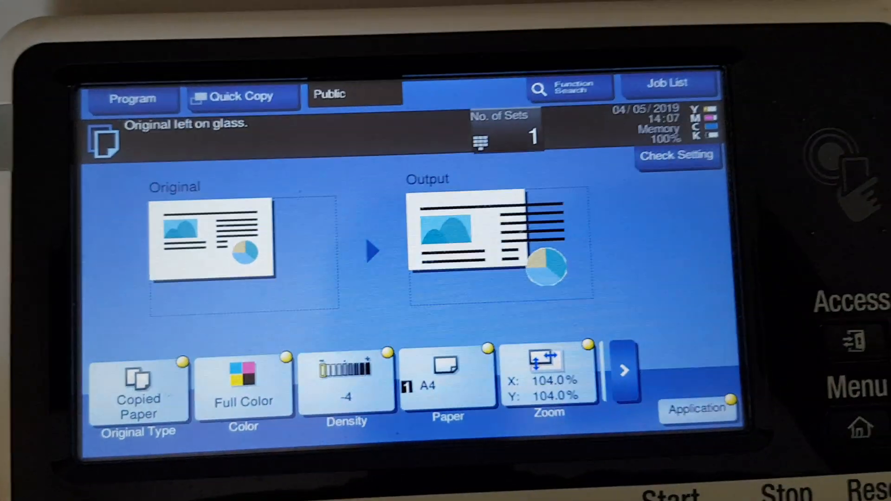
Step: Set 2 copy sets, keep Mirror Image off, and start the copy job
{"action": "left_click", "coordinate": [487, 136]}
{"action": "type", "text": "2"}
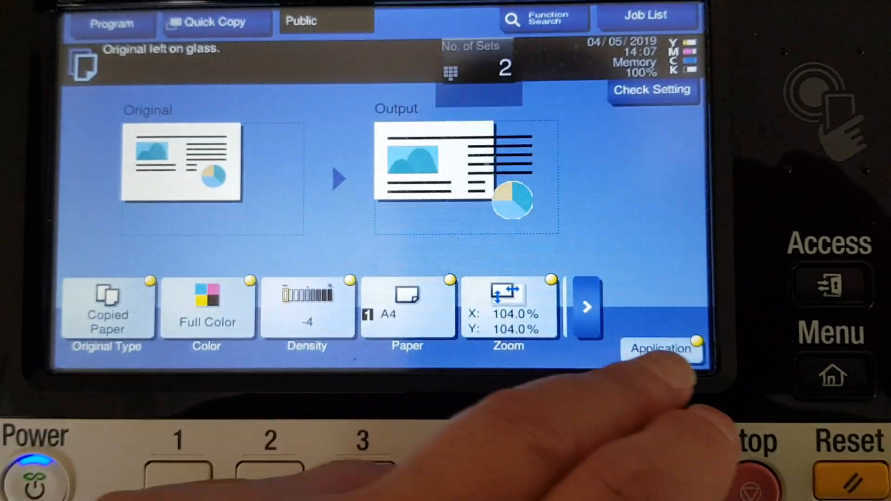
{"action": "left_click", "coordinate": [663, 347]}
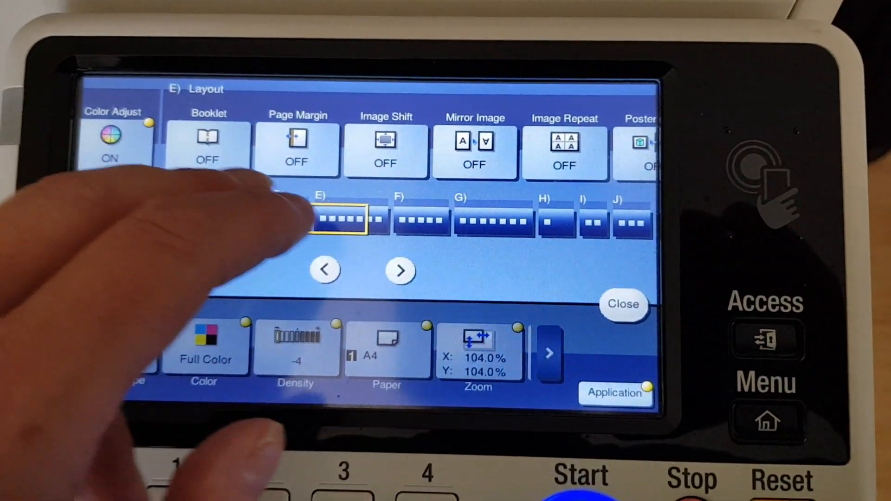
{"action": "left_click", "coordinate": [474, 148]}
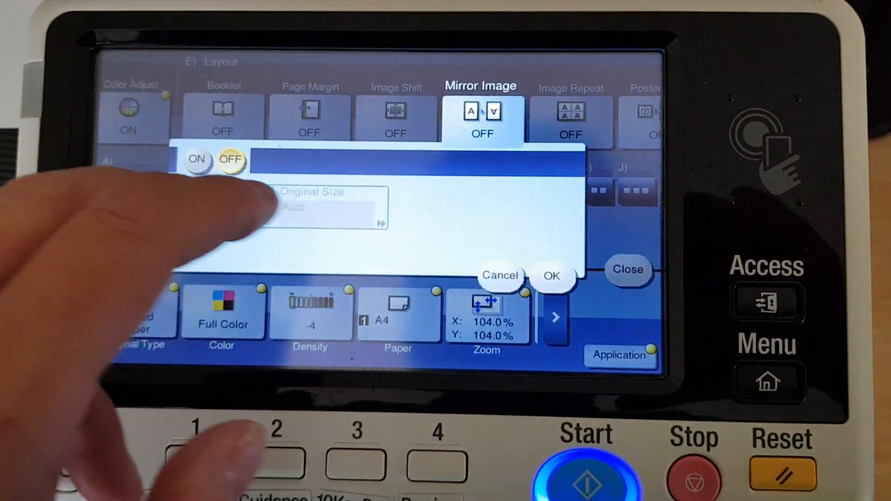
{"action": "left_click", "coordinate": [196, 159]}
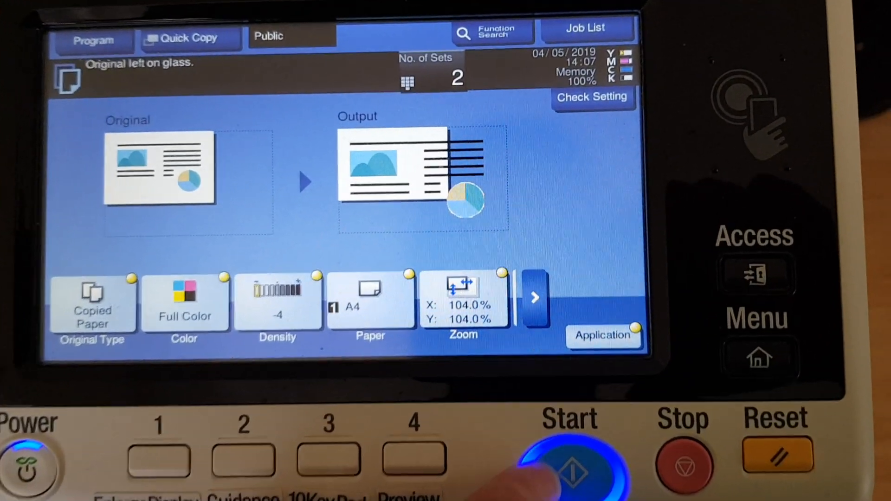
{"action": "left_click", "coordinate": [569, 461]}
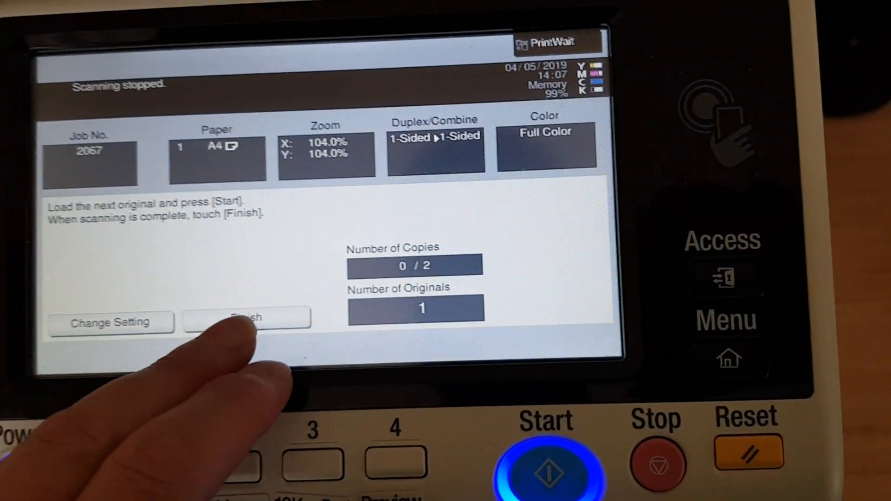
Step: Finish scanning so the 2-copy full-color job begins printing
{"action": "left_click", "coordinate": [246, 317]}
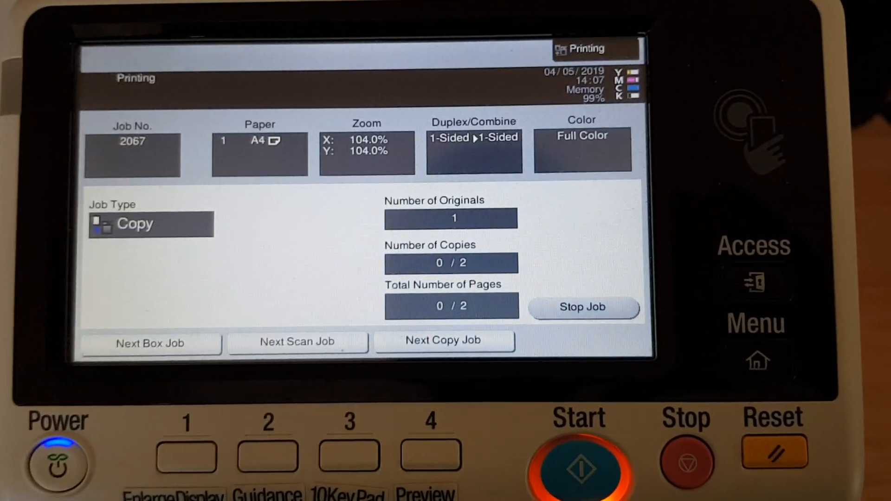